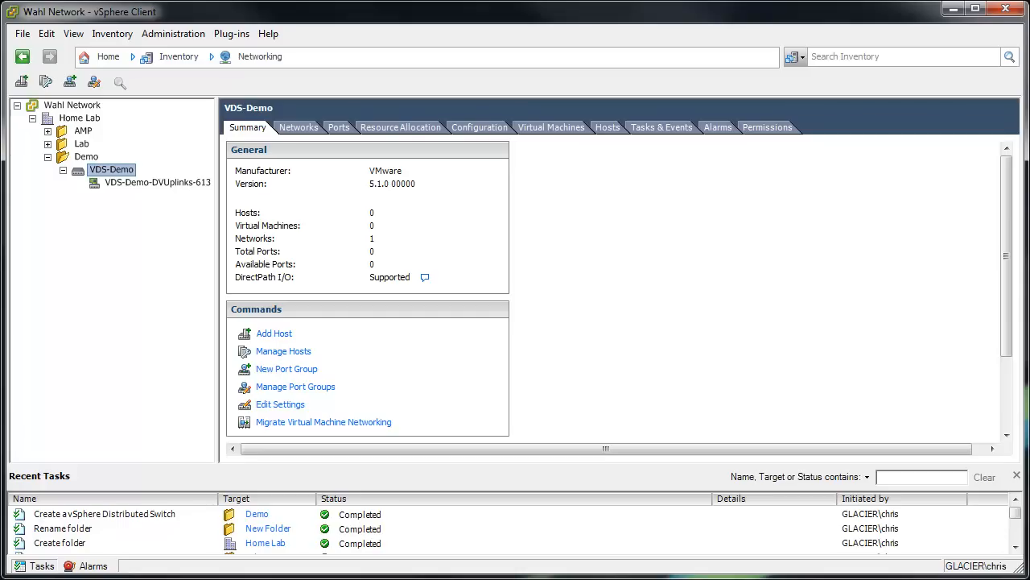
mouse_move(148, 267)
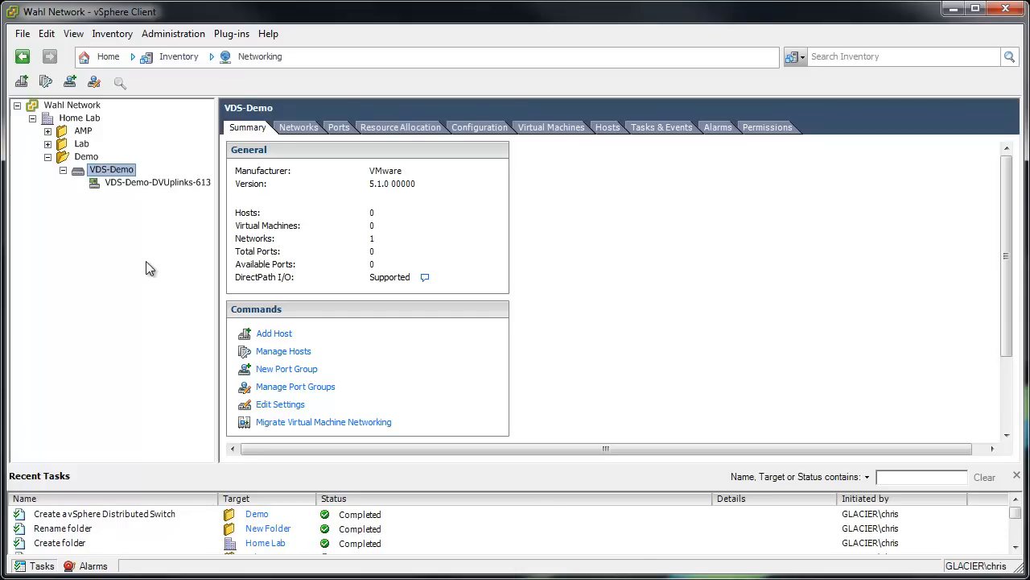
mouse_move(110, 187)
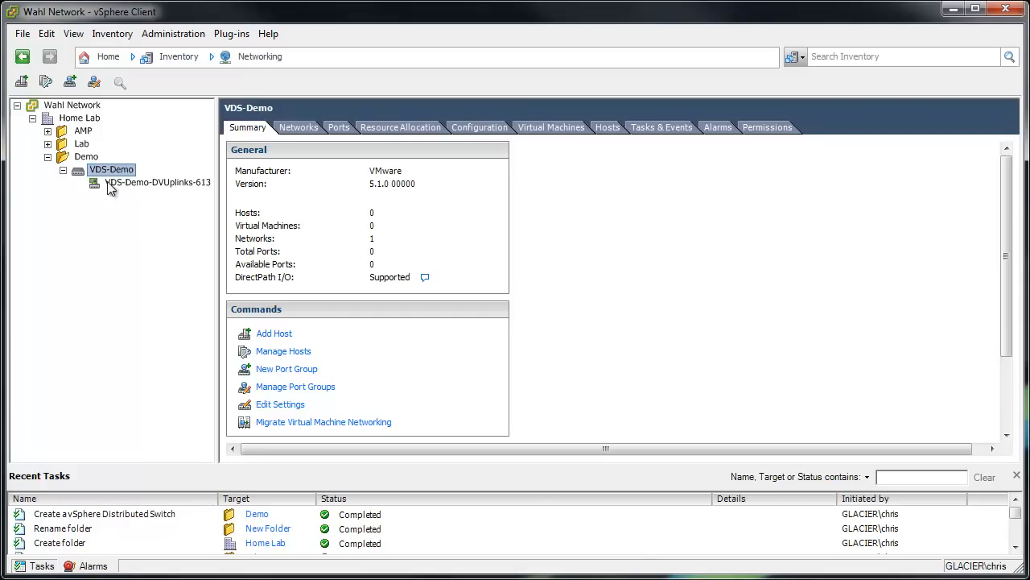
mouse_move(116, 203)
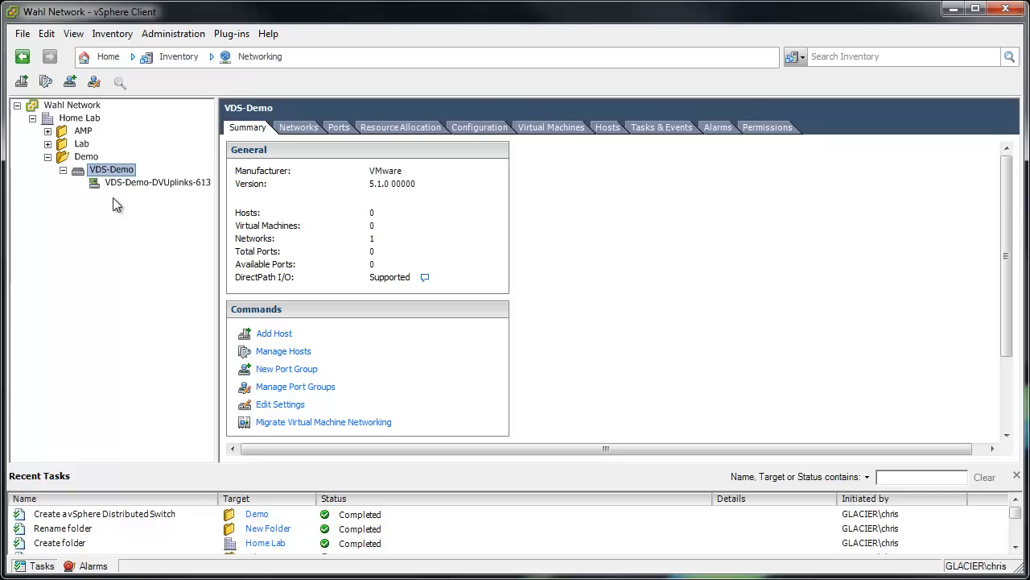
mouse_move(137, 196)
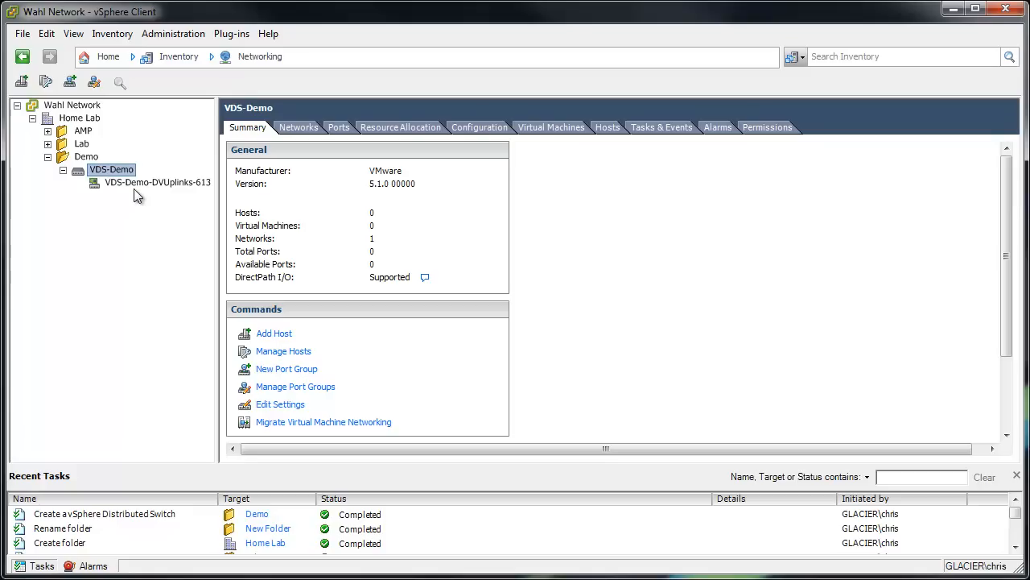
mouse_move(105, 200)
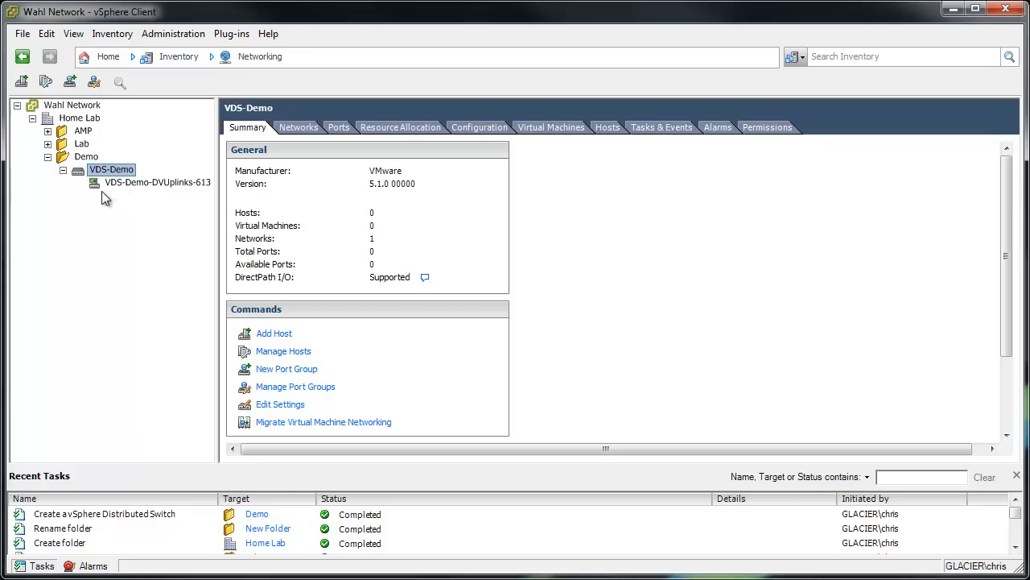
mouse_move(126, 200)
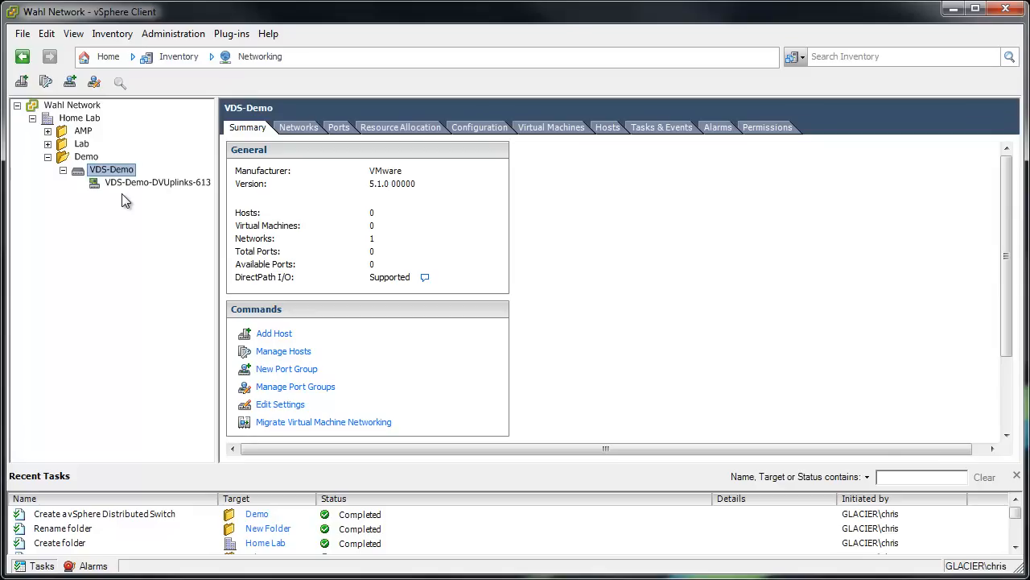
mouse_move(136, 192)
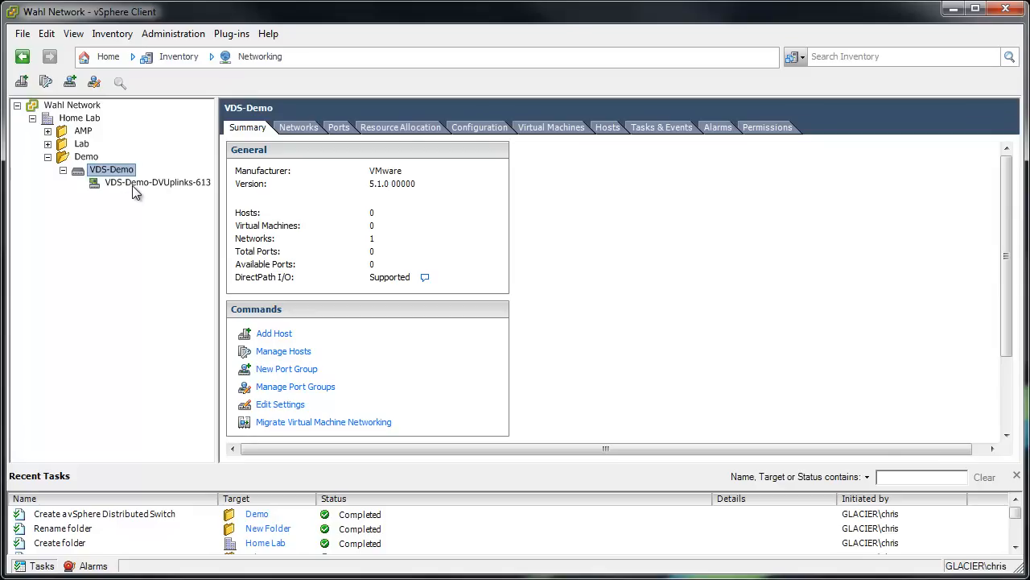
Show the Summary of the VDS-Demo-DVUplinks-613 uplink port group under VDS-Demo
click(156, 182)
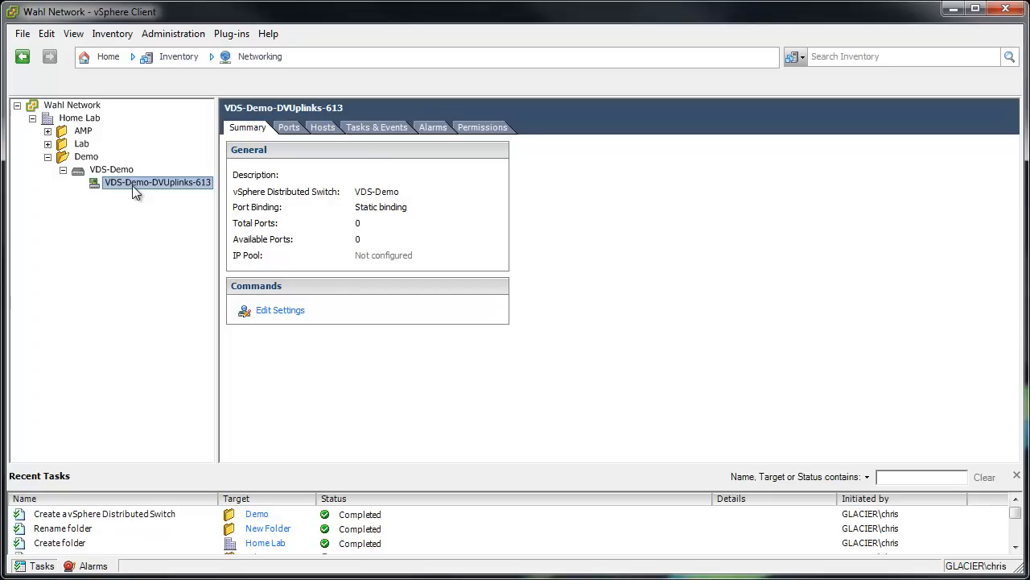
click(280, 309)
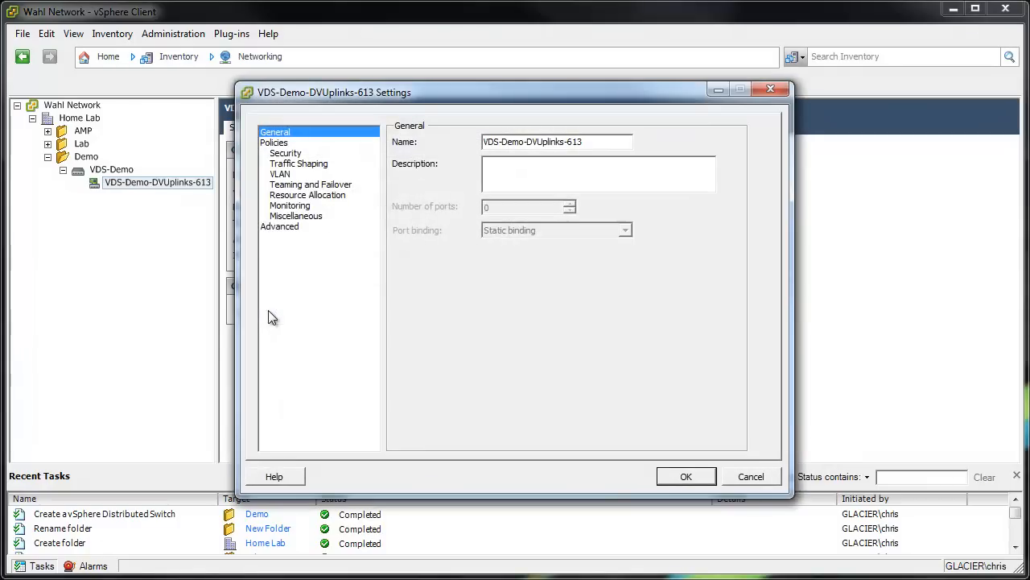
click(280, 174)
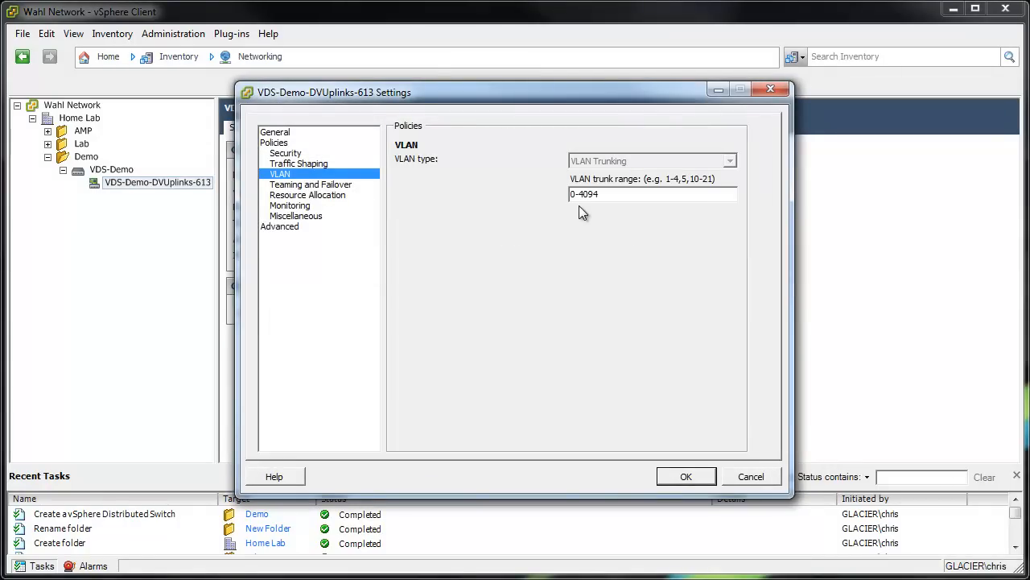
mouse_move(602, 212)
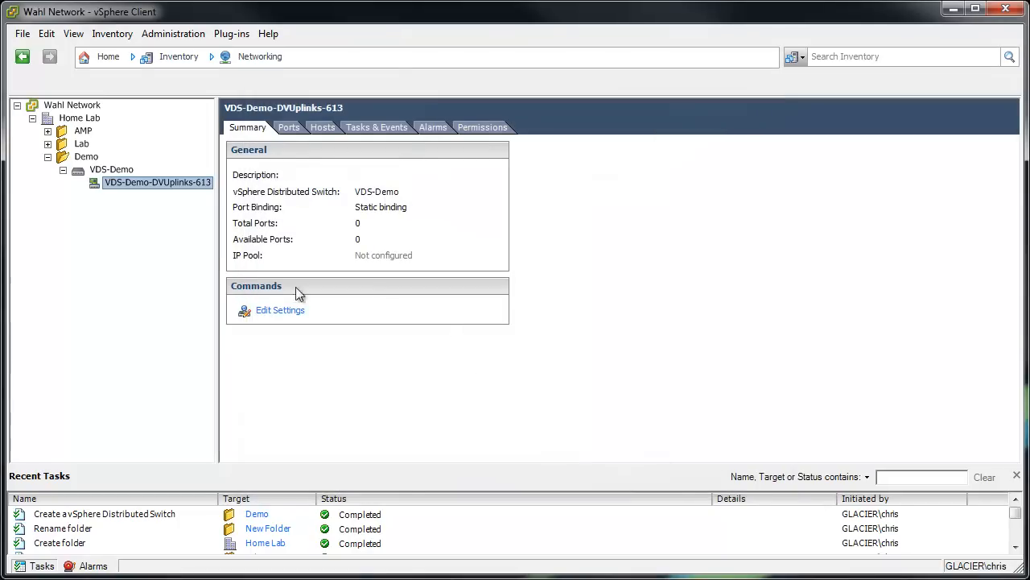
mouse_move(136, 222)
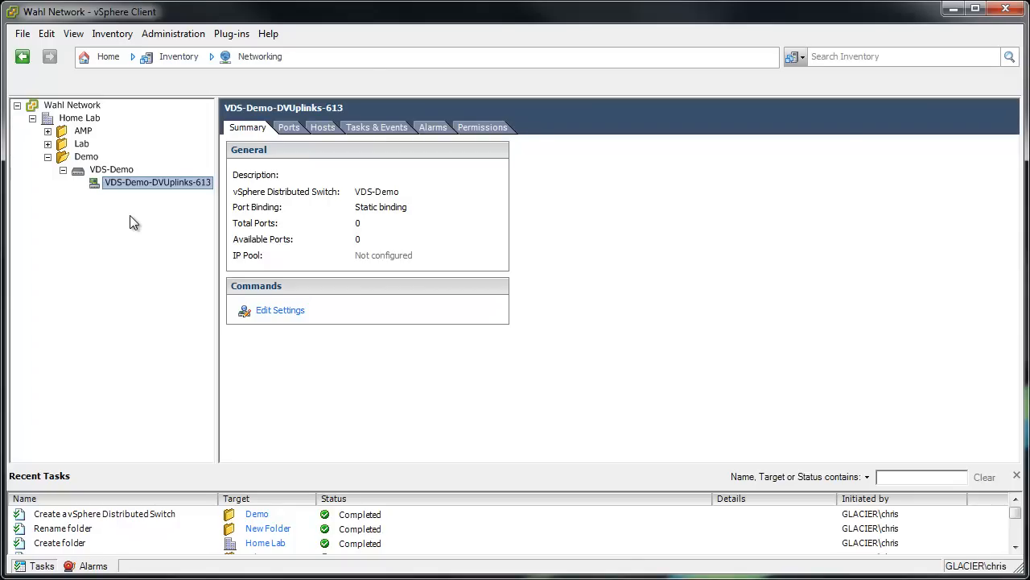
Create a distributed port group named 'No VLAN' on VDS-Demo with VLAN type None
right_click(111, 169)
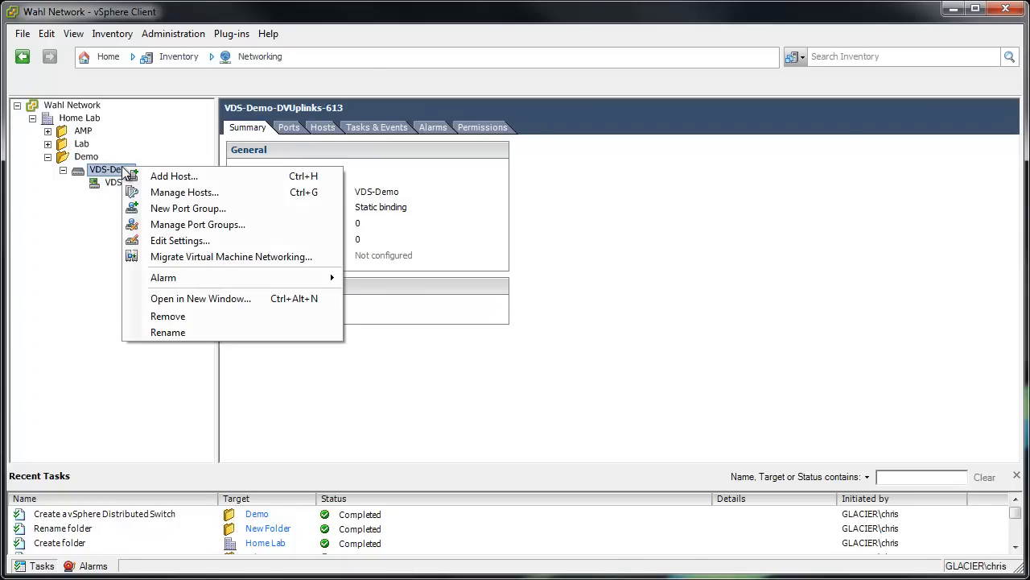
click(187, 208)
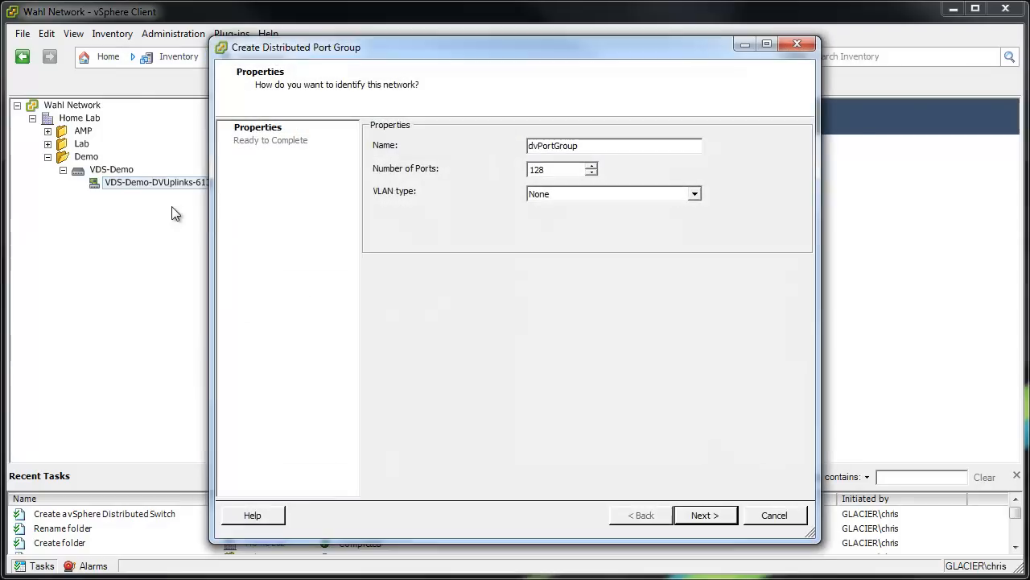
mouse_move(300, 235)
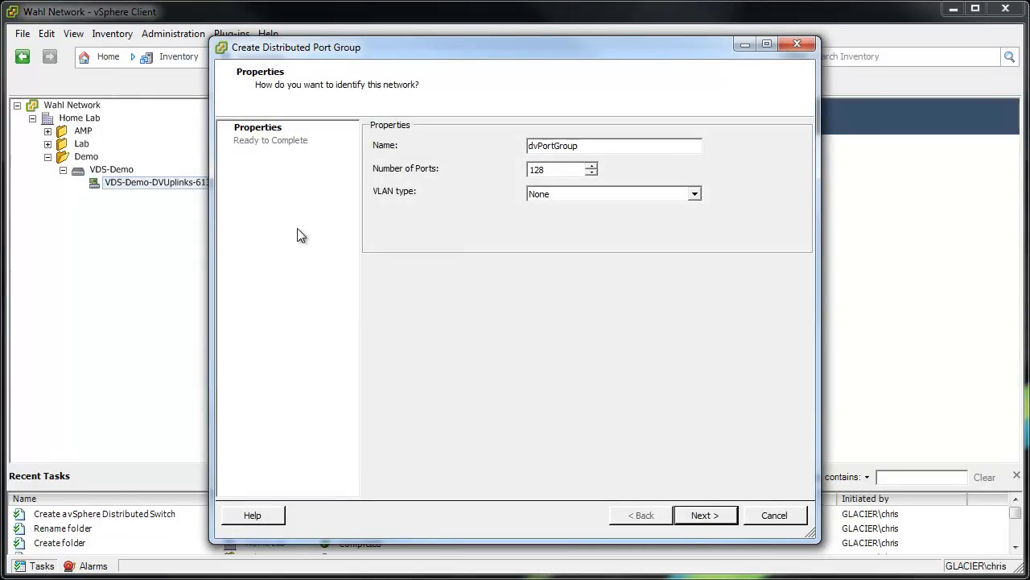
click(612, 144)
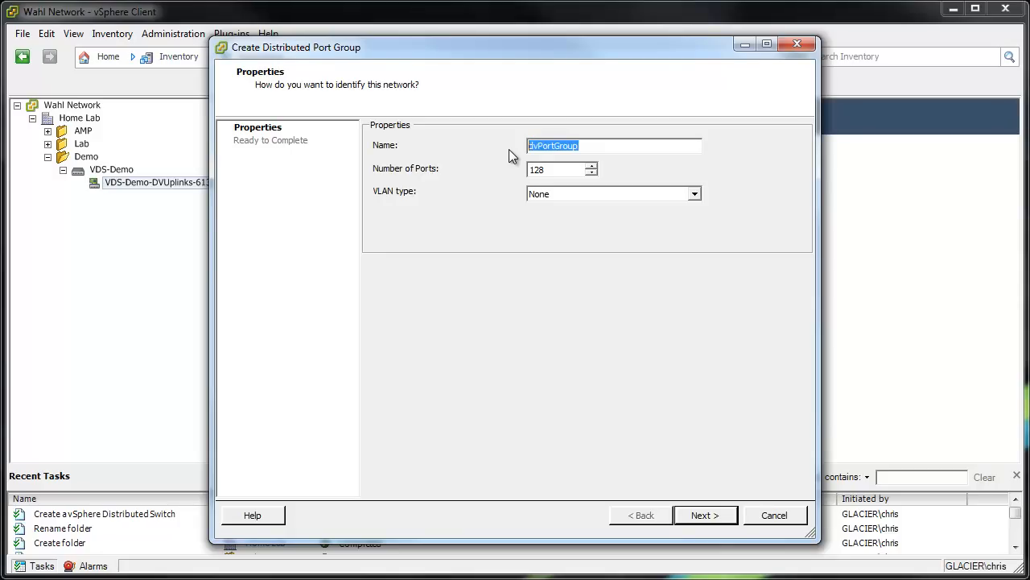
text(No VA)
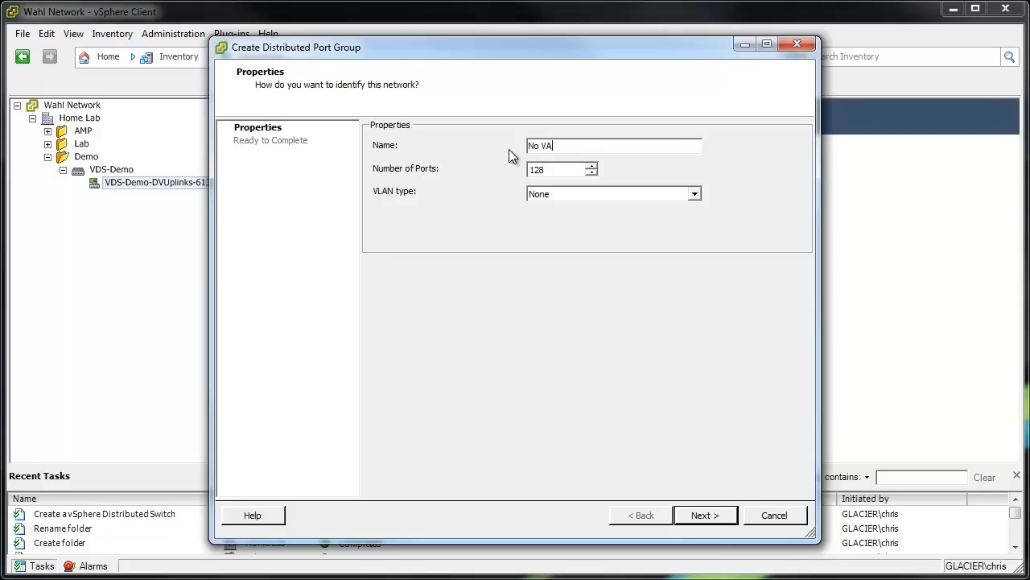
text(LAN)
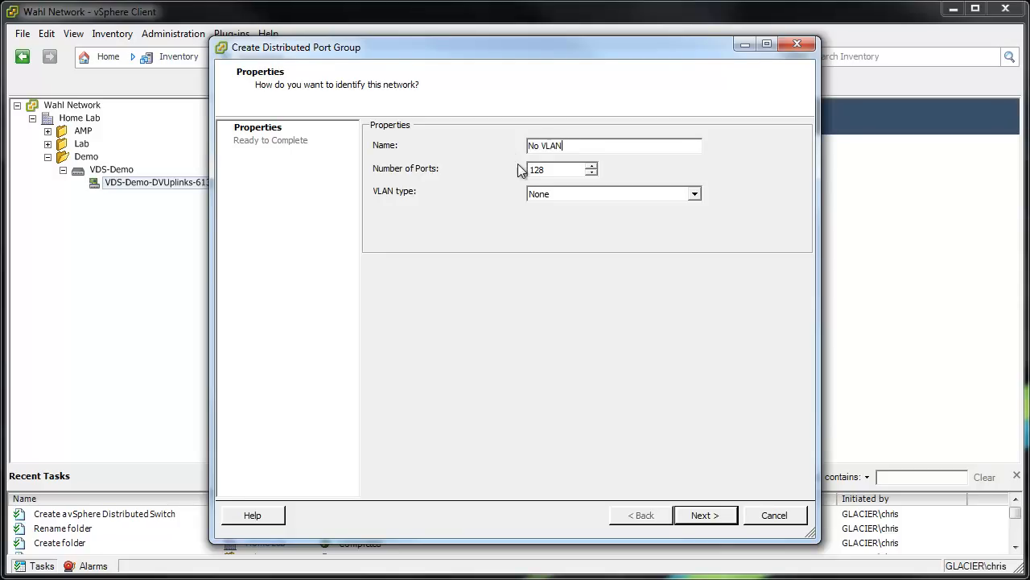
mouse_move(547, 200)
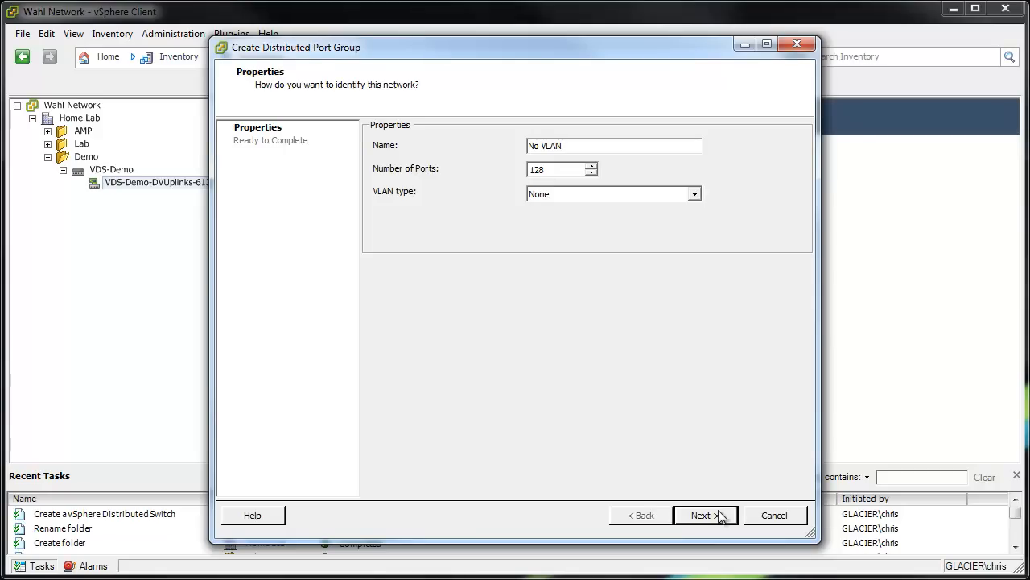
click(702, 515)
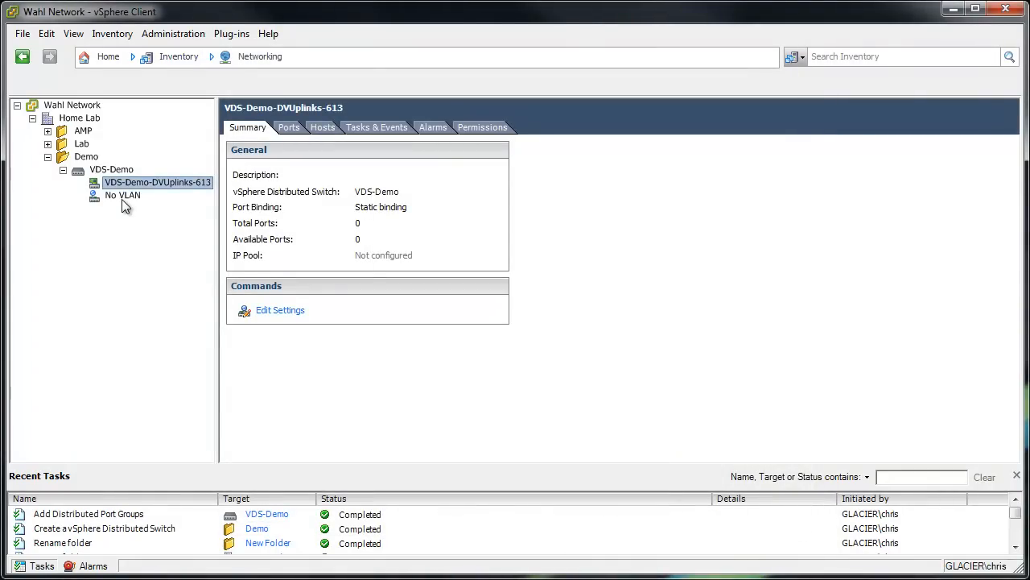
Show the No VLAN port group's Summary with 128 total and available ports
click(122, 195)
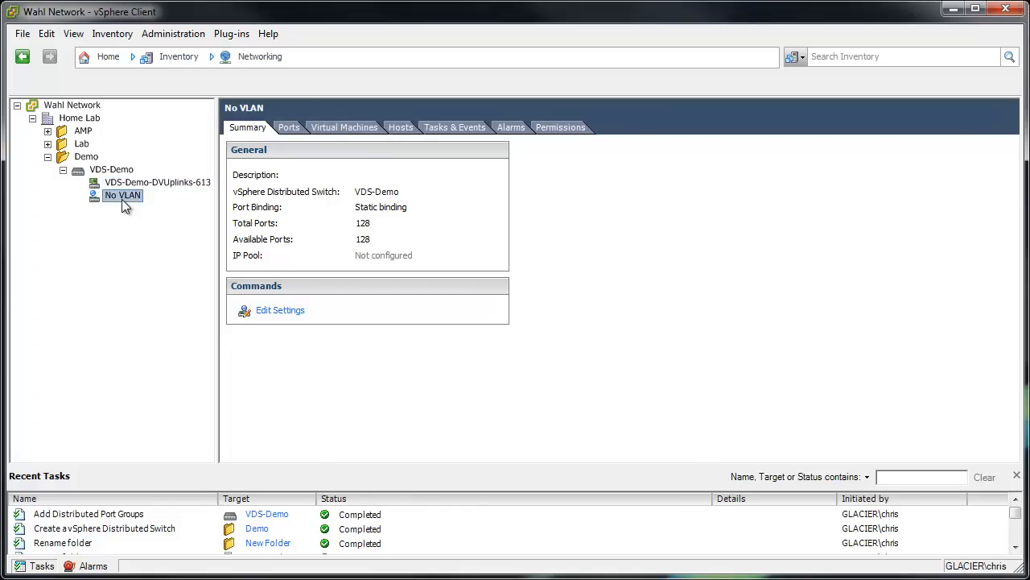
mouse_move(364, 235)
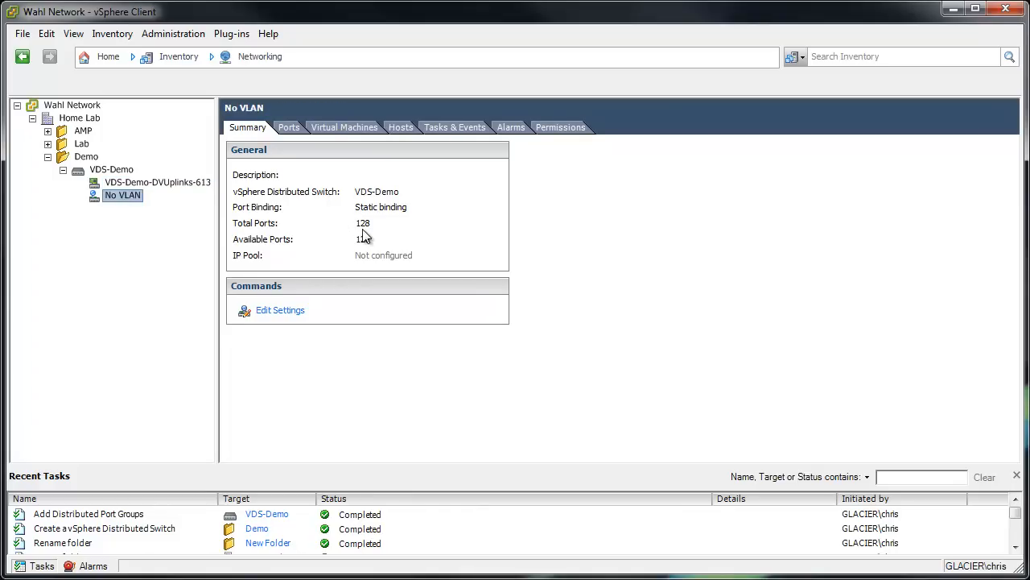
mouse_move(370, 256)
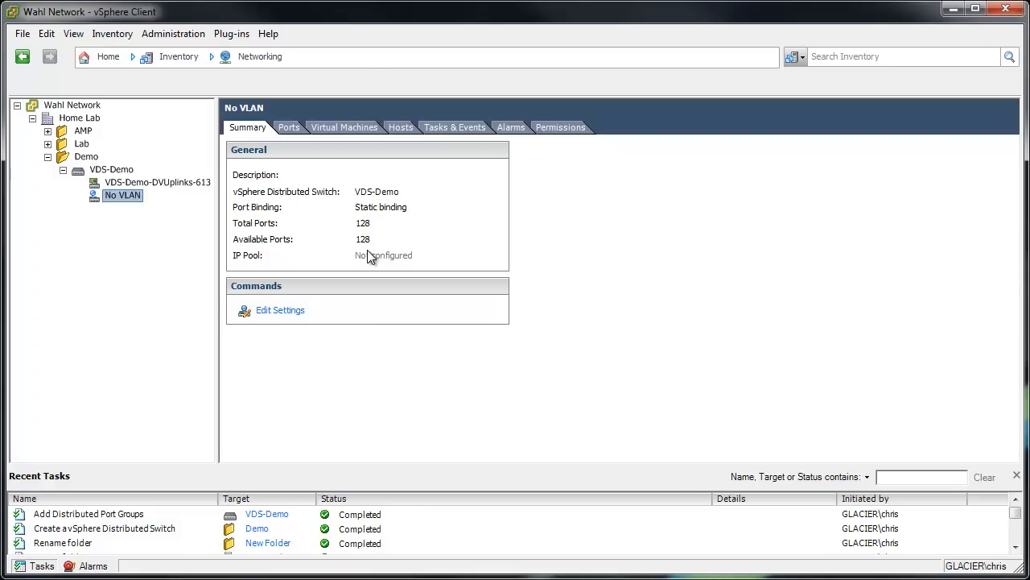
Create port group 'VLAN 123' on VDS-Demo with VLAN type VLAN, ID 123
right_click(112, 169)
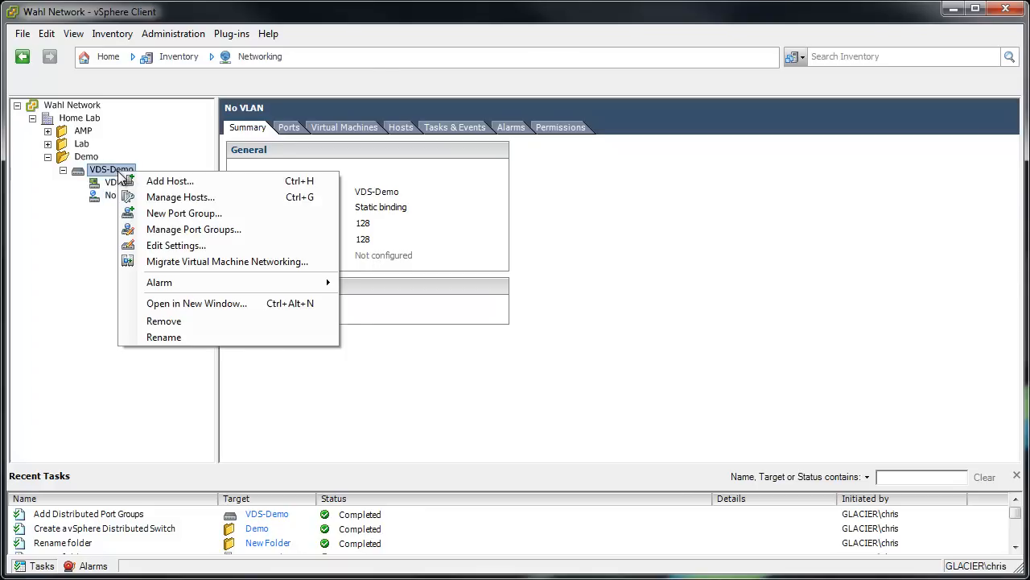
click(184, 212)
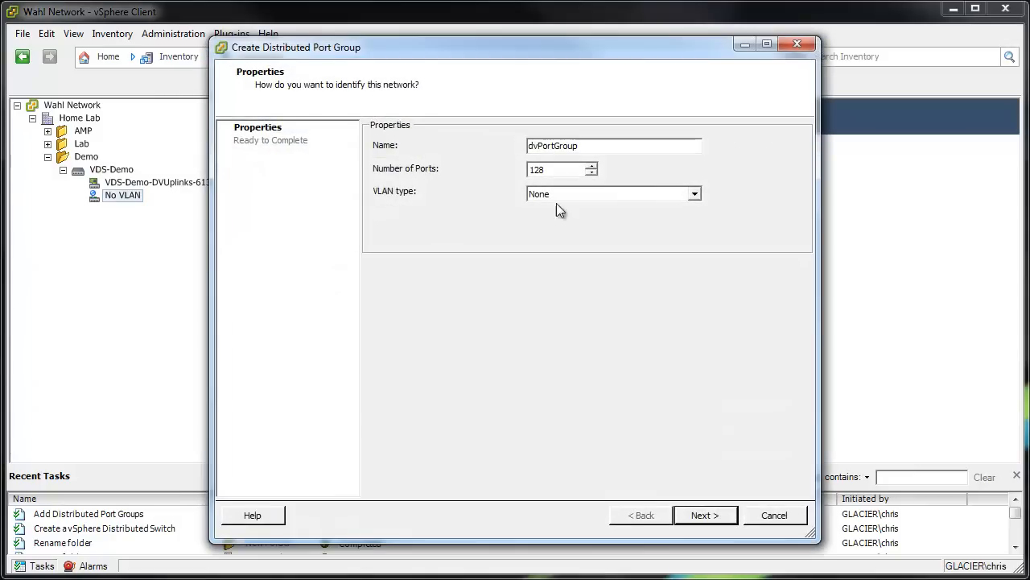
triple_click(615, 145)
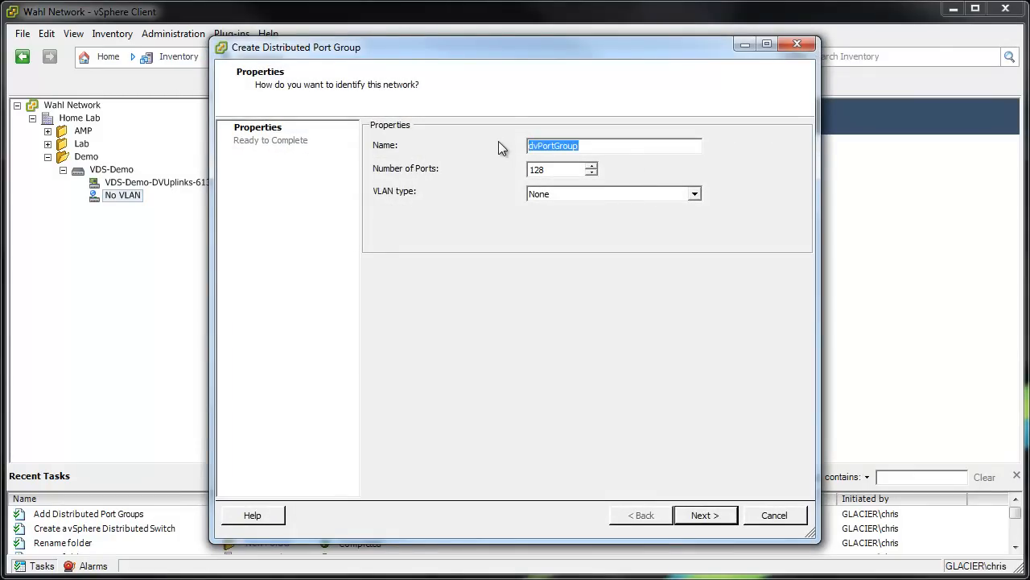
text(VLAN 123)
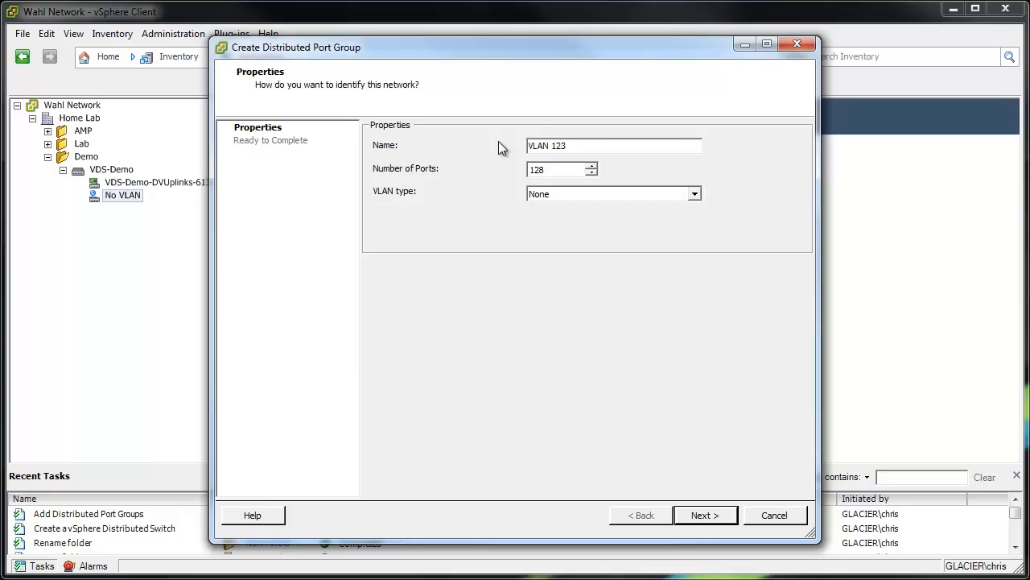
mouse_move(560, 199)
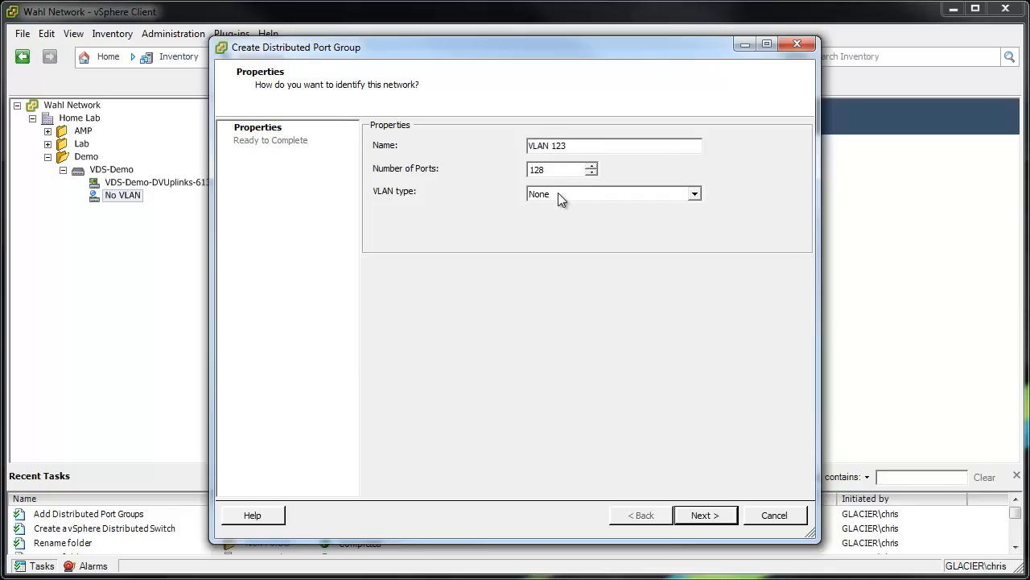
click(615, 193)
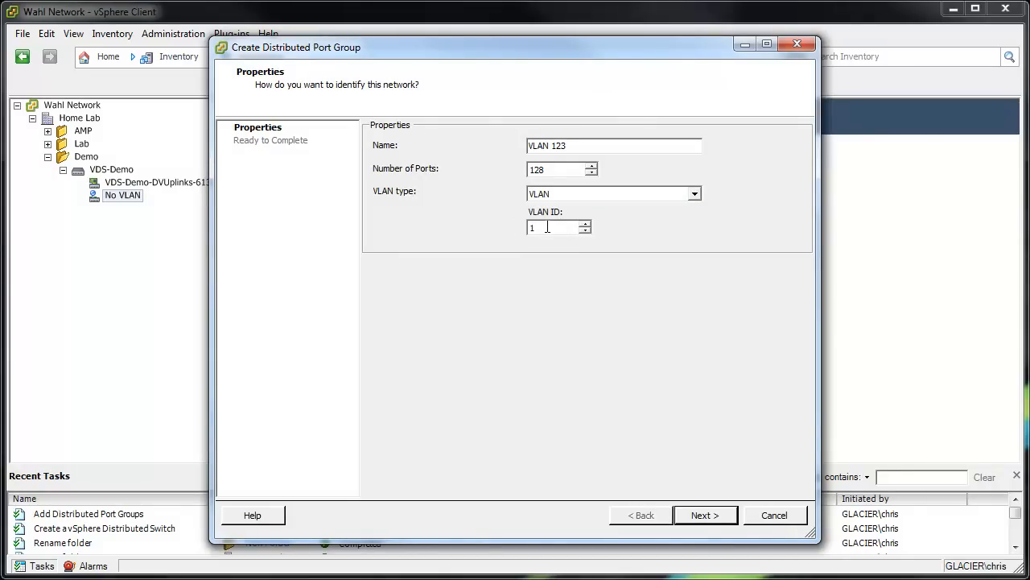
text(23)
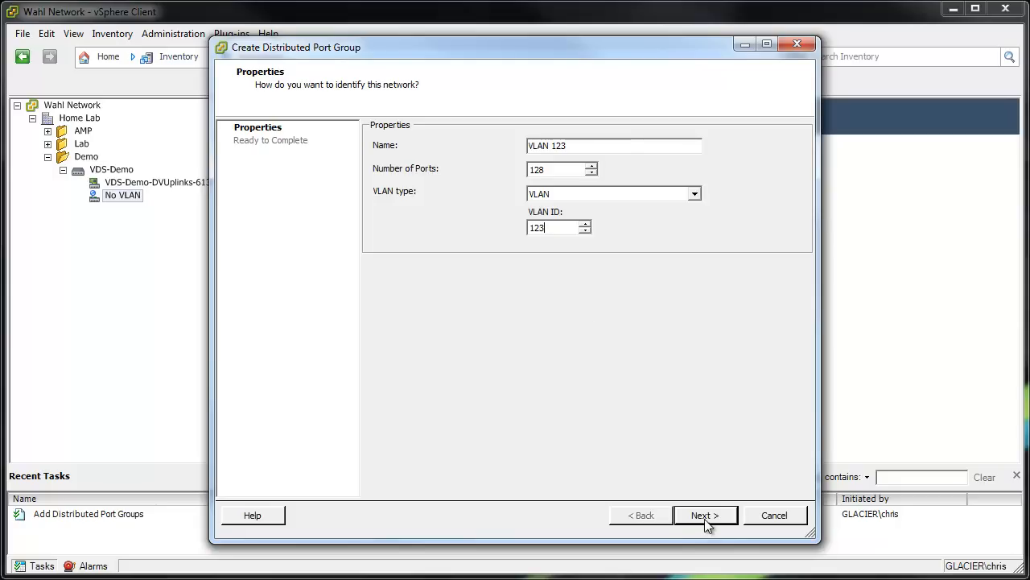
click(706, 515)
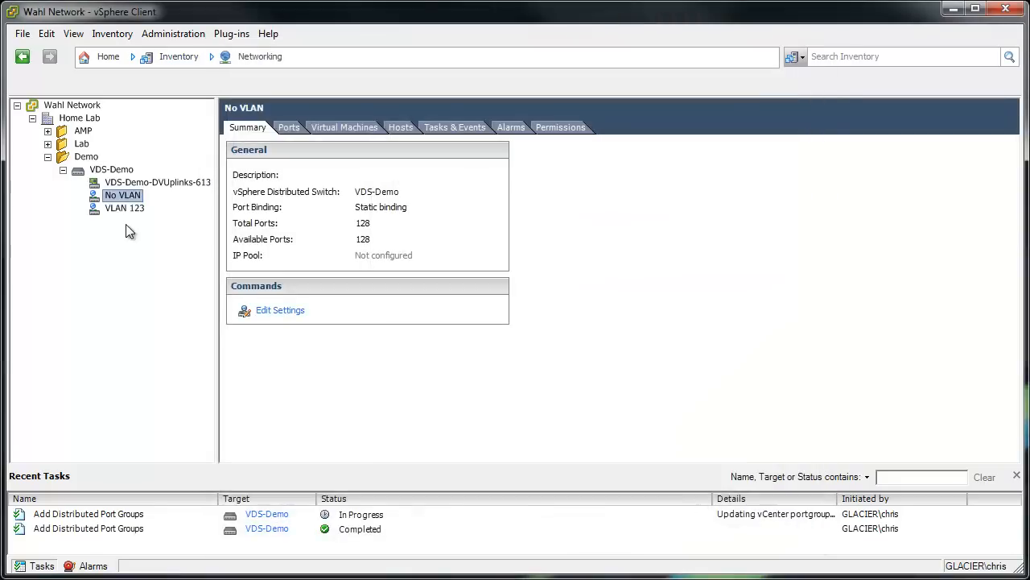
Create port group 'VLAN Trunk' on VDS-Demo with VLAN Trunking range 150-160
right_click(112, 169)
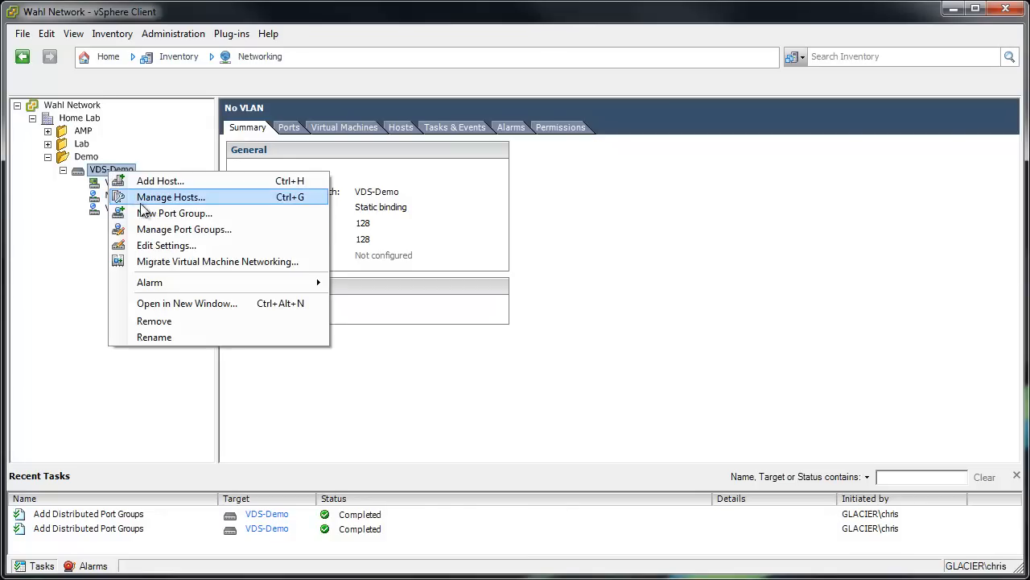
click(174, 213)
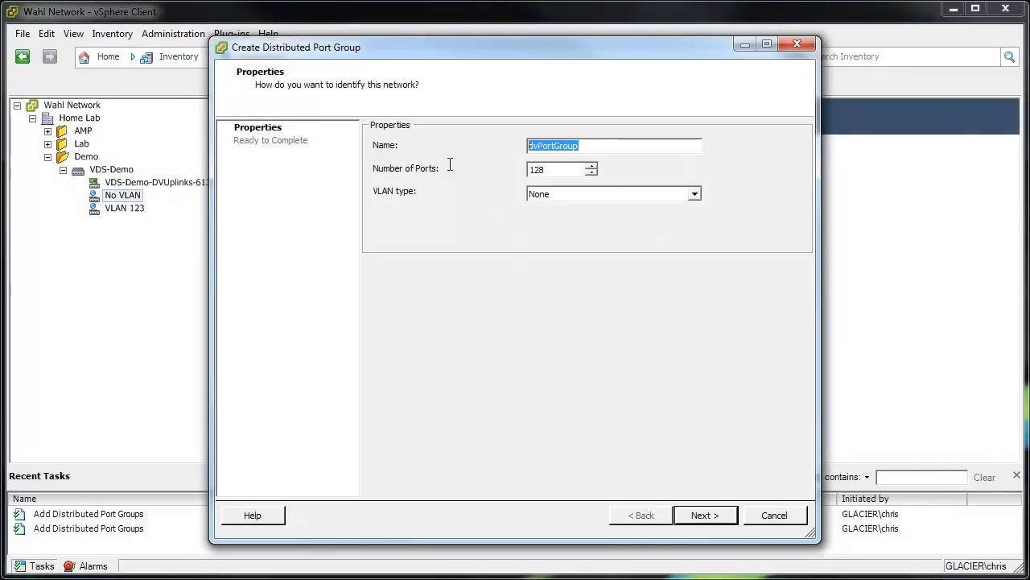
mouse_move(450, 170)
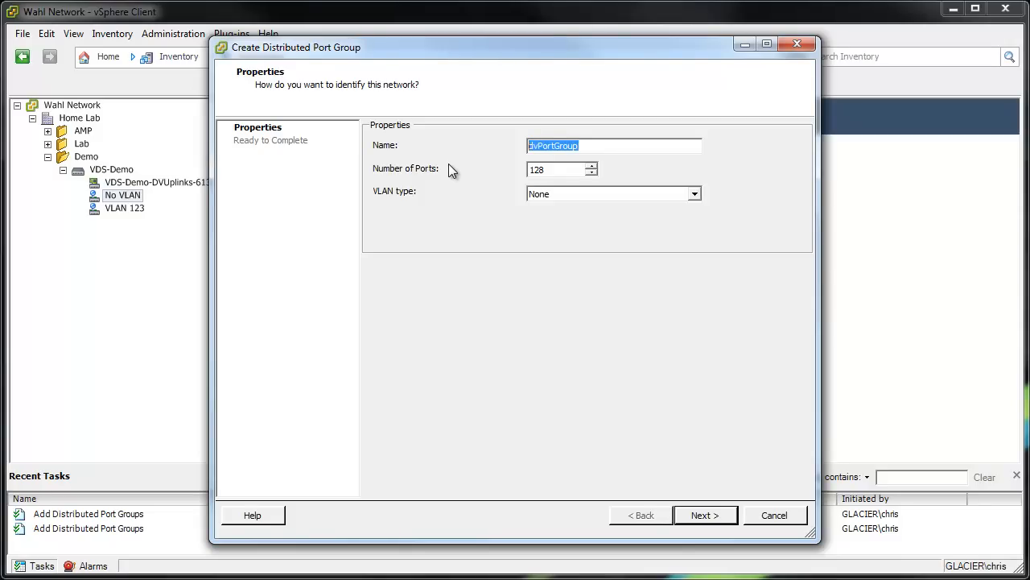
text(VLAN Trunk)
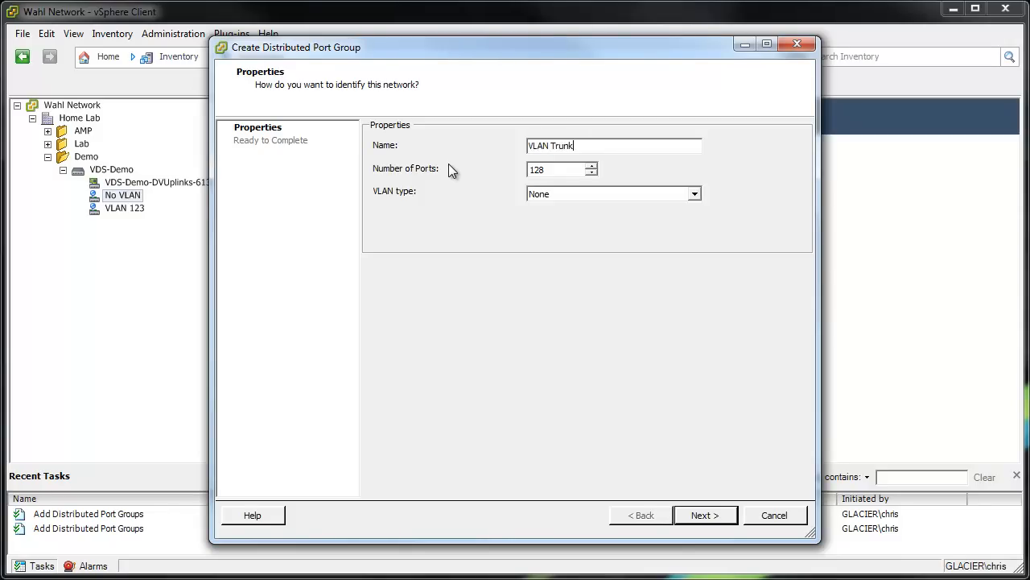
click(692, 194)
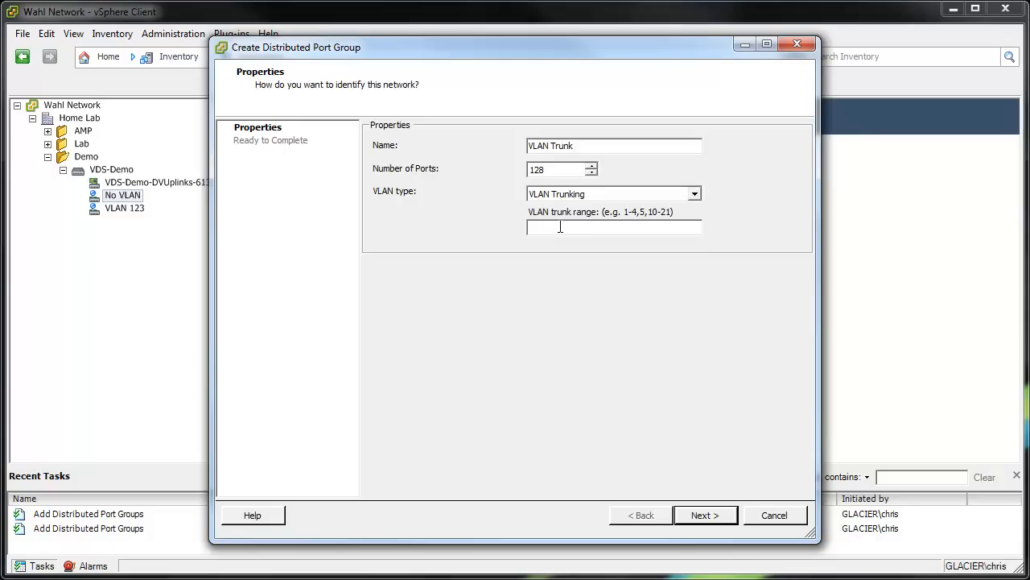
text(150-160)
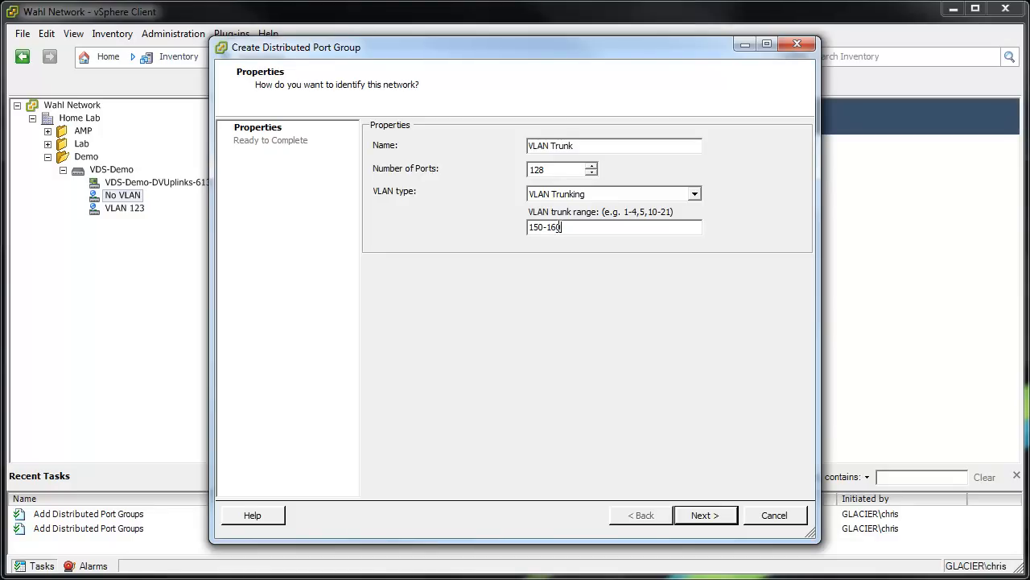
click(705, 515)
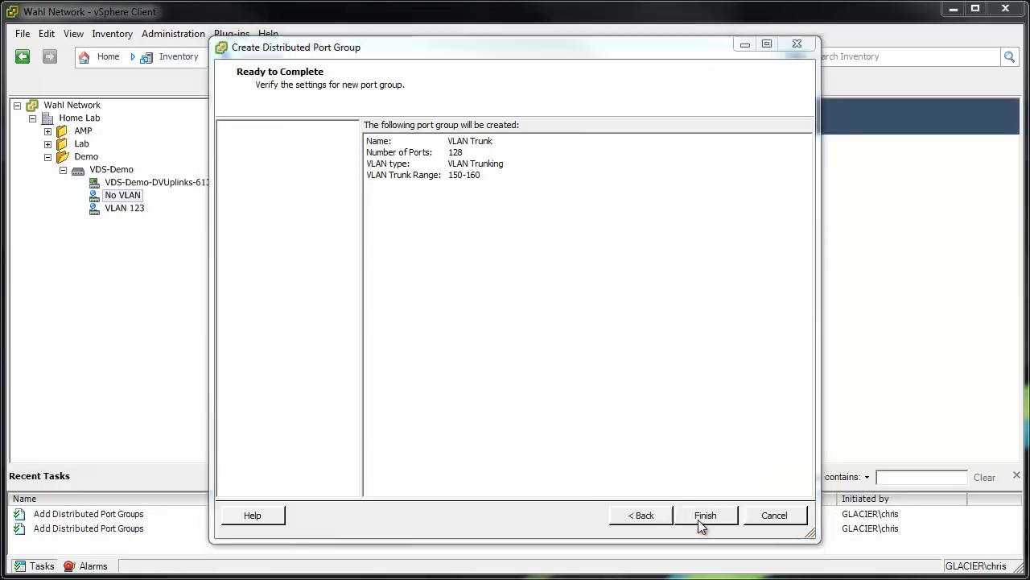
click(705, 515)
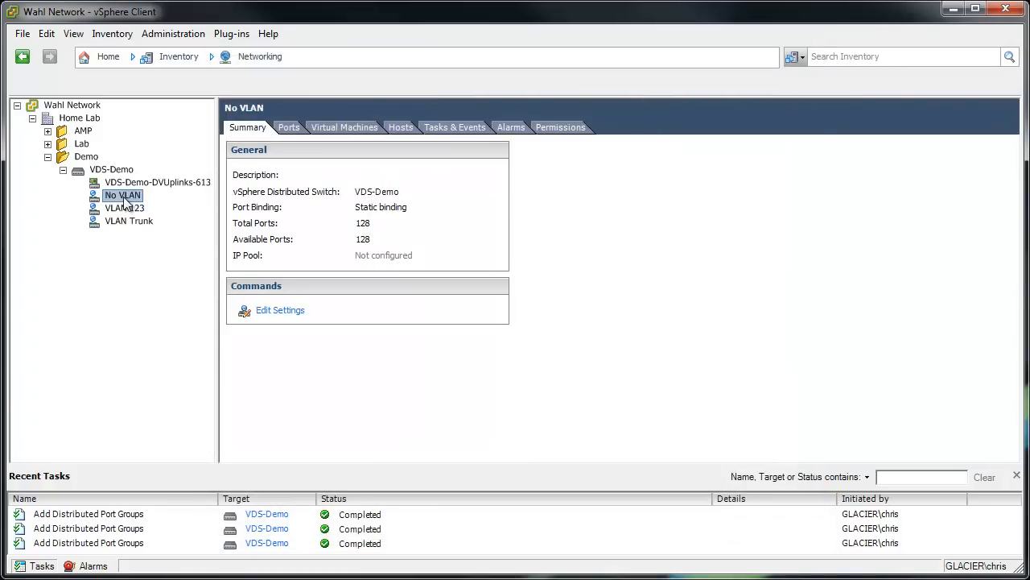
mouse_move(148, 203)
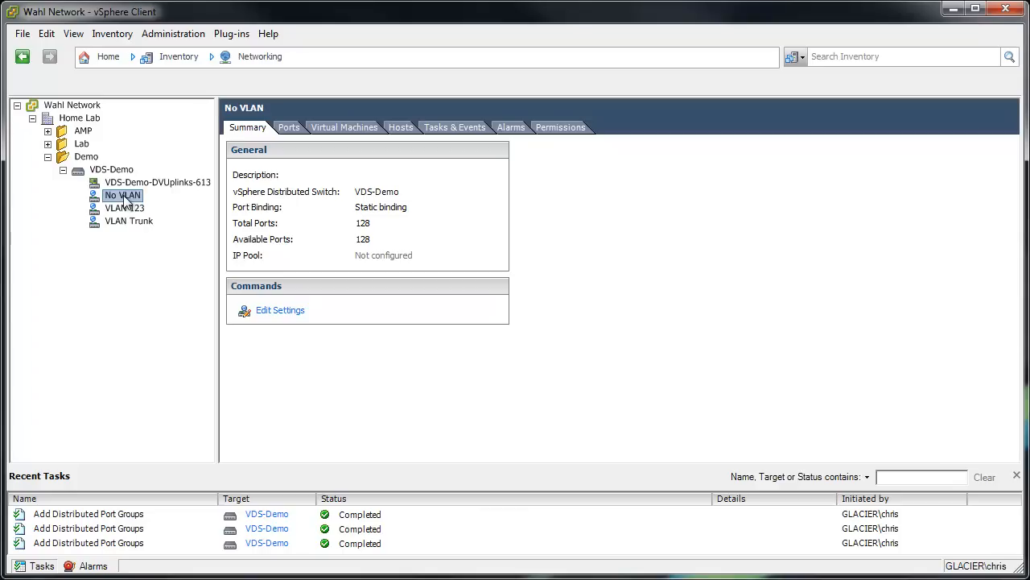
mouse_move(142, 225)
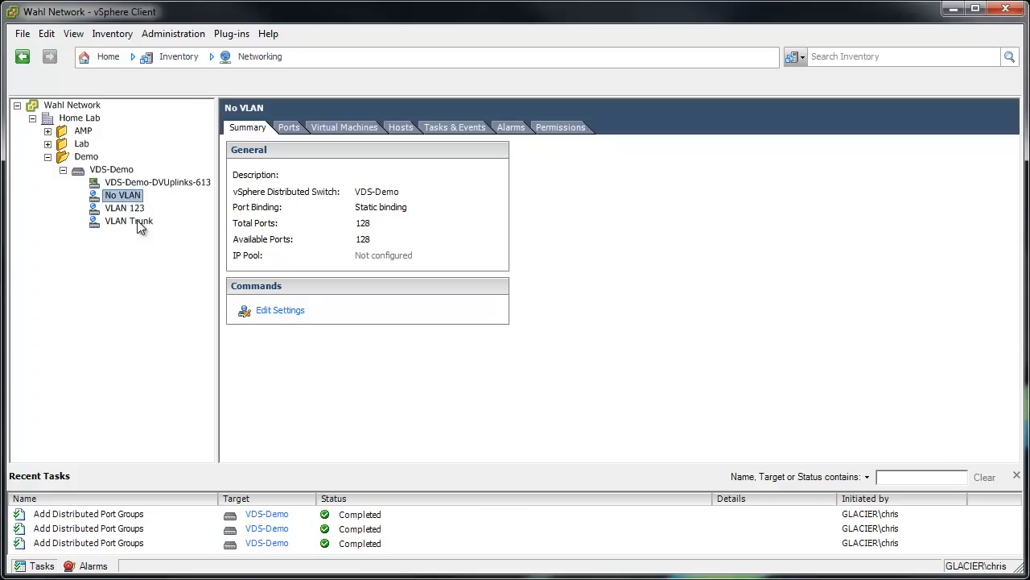
View the Summary of the VLAN 123 port group, then the VLAN Trunk port group
click(124, 208)
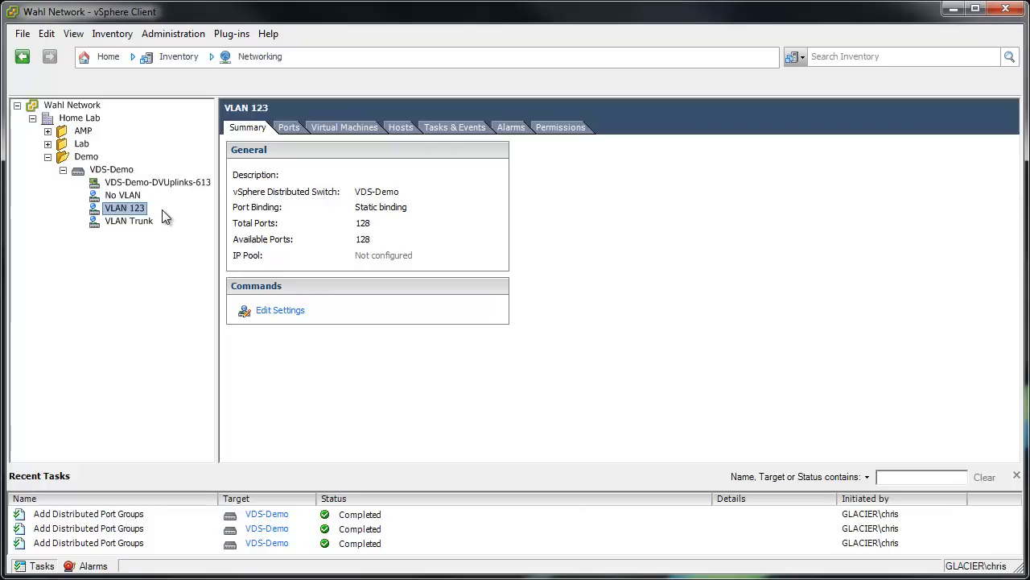
mouse_move(153, 229)
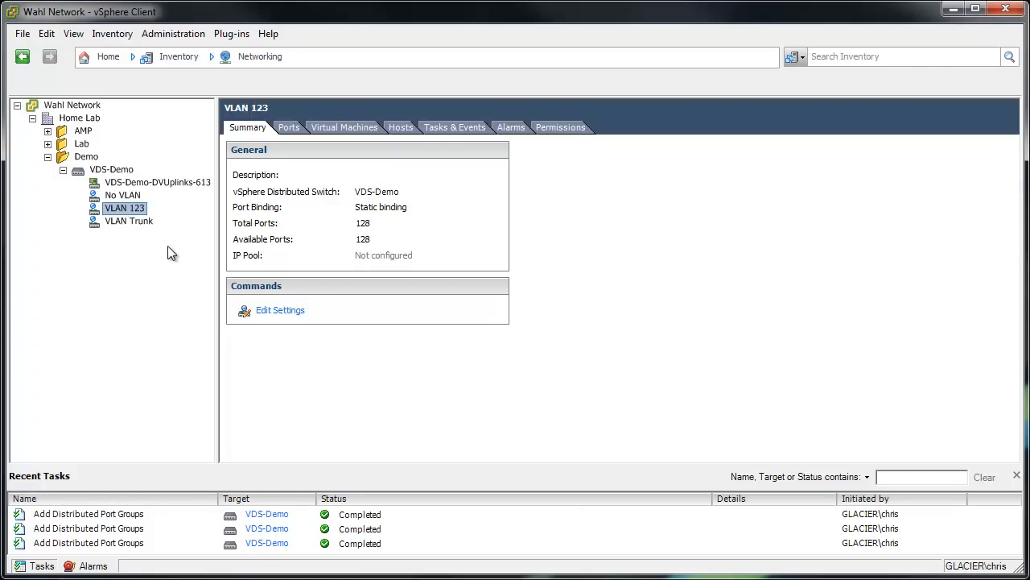
click(129, 221)
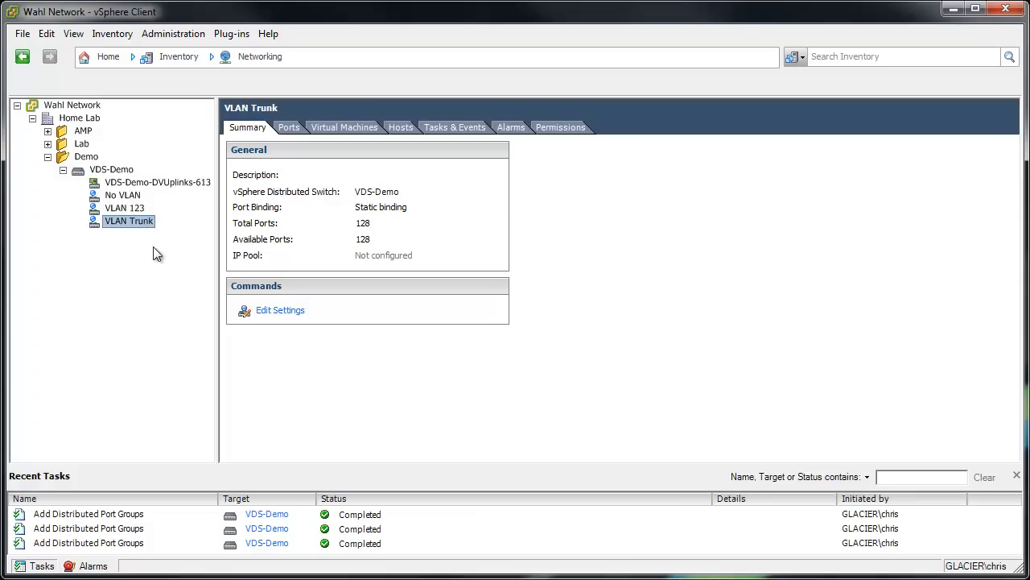